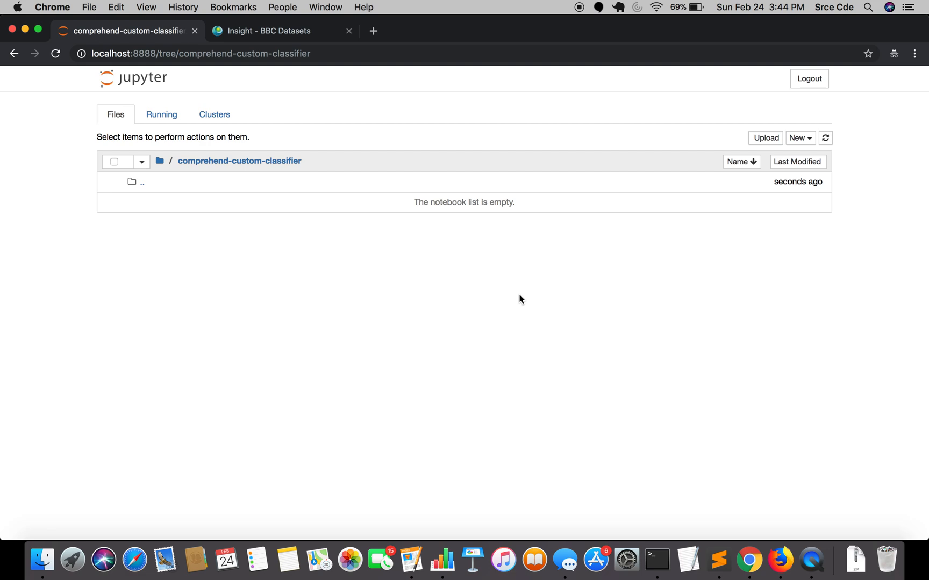
pyautogui.moveTo(320, 154)
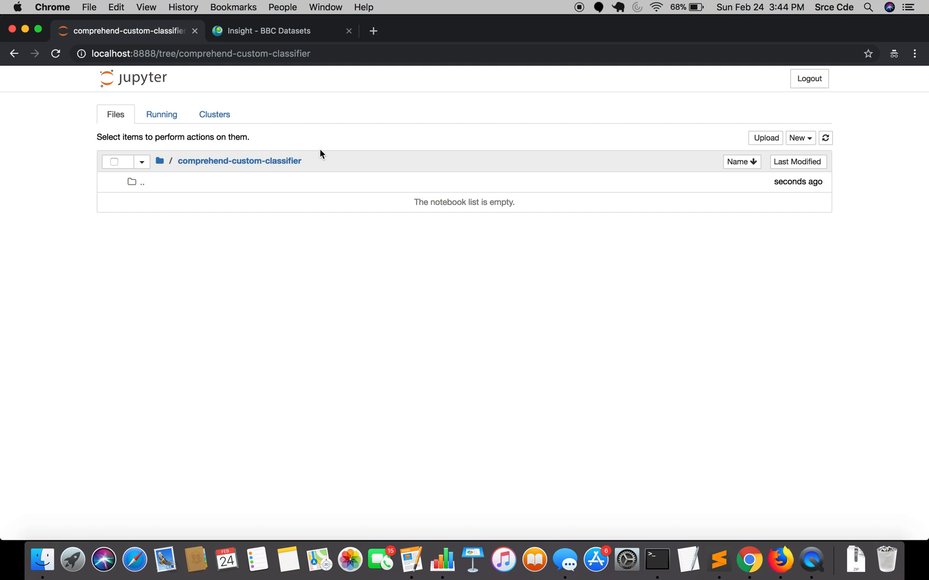
# Copy the link address of the BBC Datasets '>> Download raw text files' link.
pyautogui.click(277, 31)
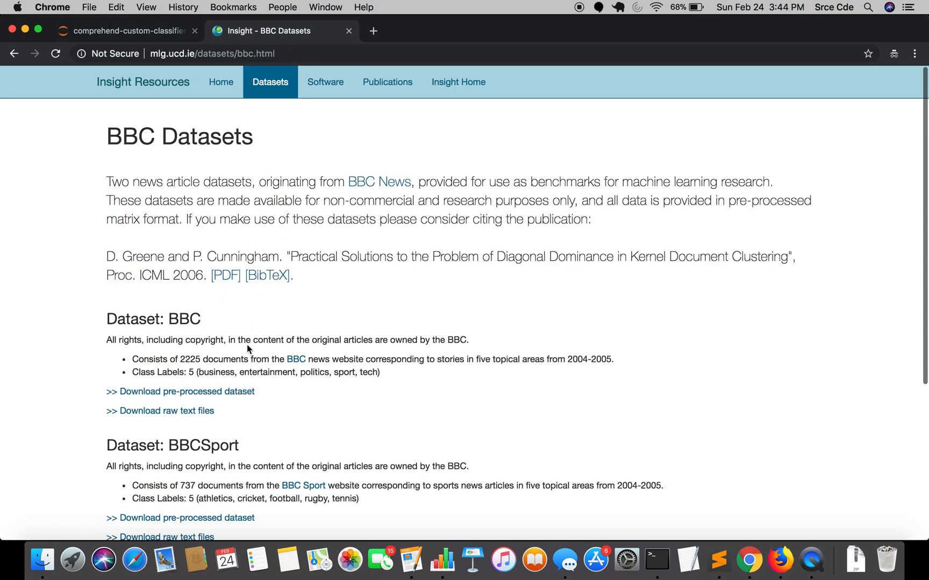
pyautogui.scroll(-3)
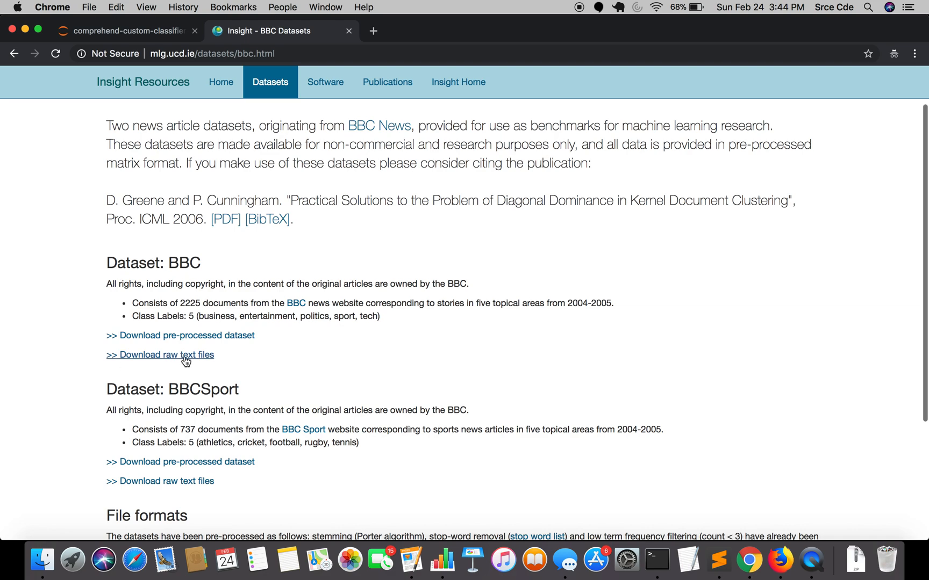
pyautogui.moveTo(172, 358)
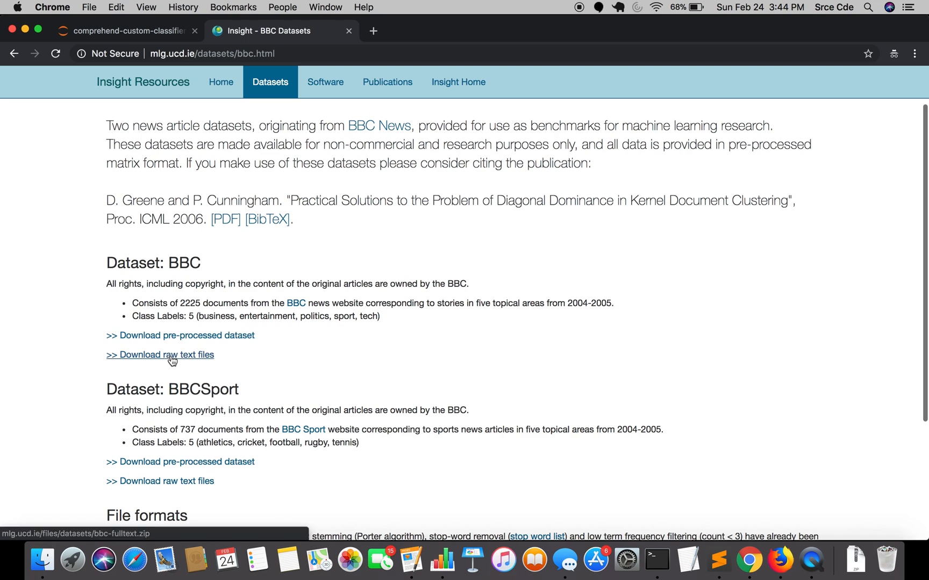
pyautogui.rightClick(171, 356)
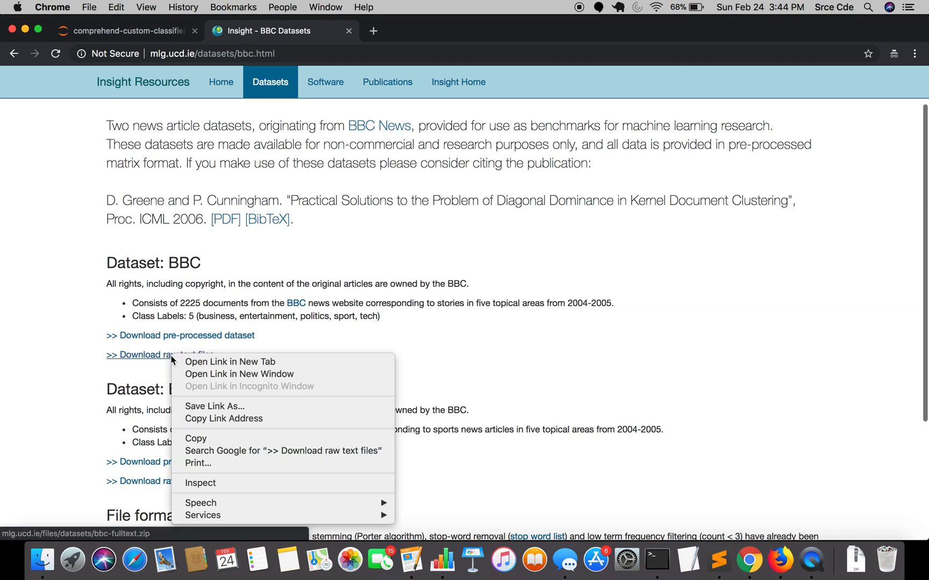
pyautogui.moveTo(232, 418)
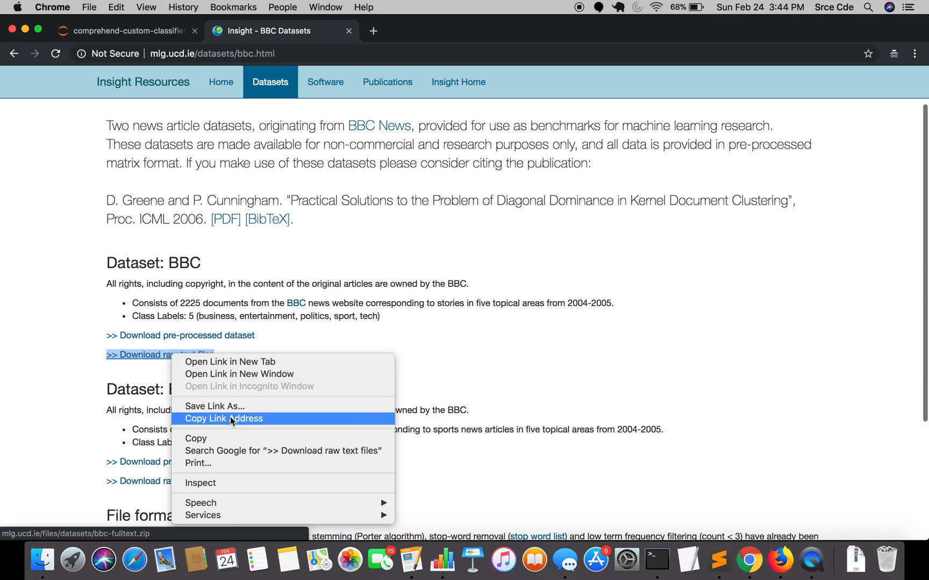
pyautogui.click(223, 418)
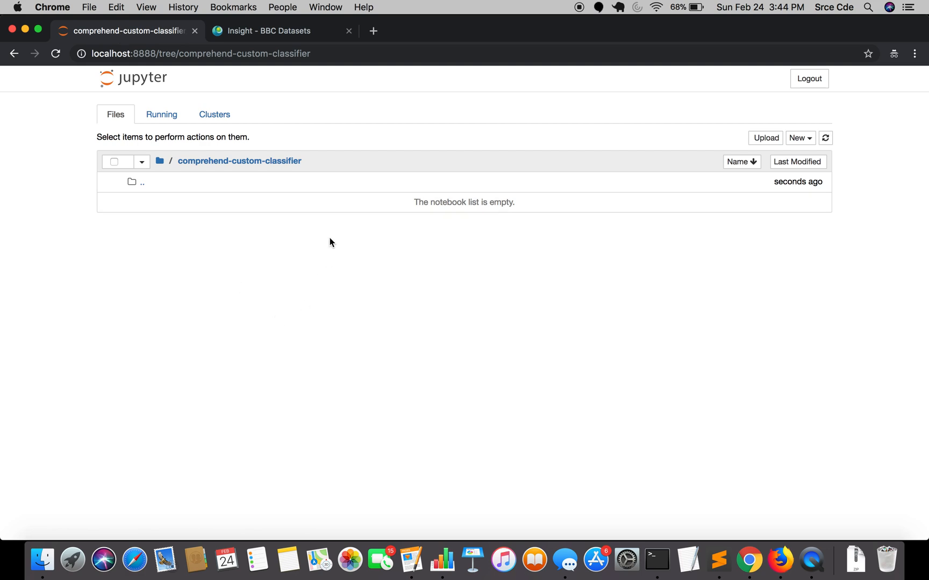
pyautogui.moveTo(508, 332)
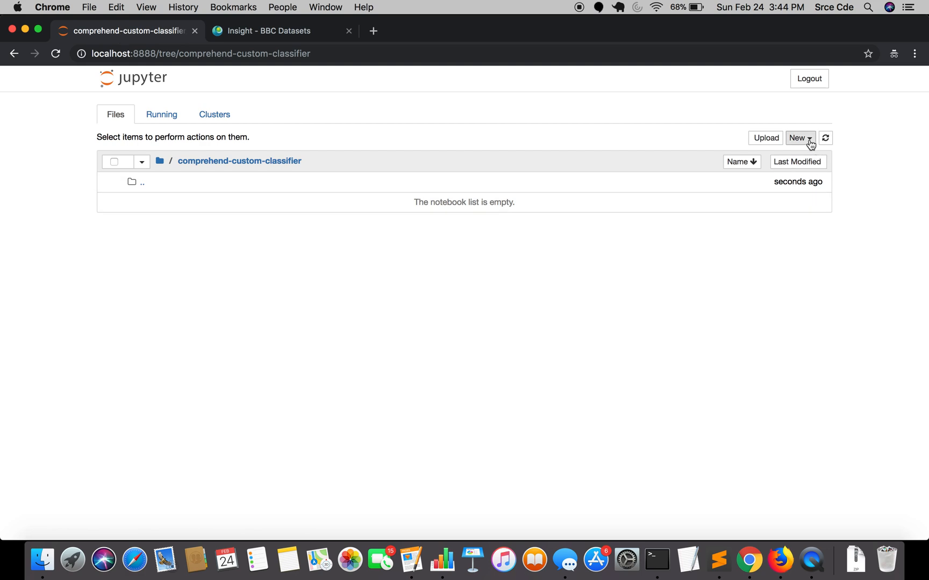
# Create a new Python 3 notebook and rename it 'comprehend-classifier'.
pyautogui.click(800, 137)
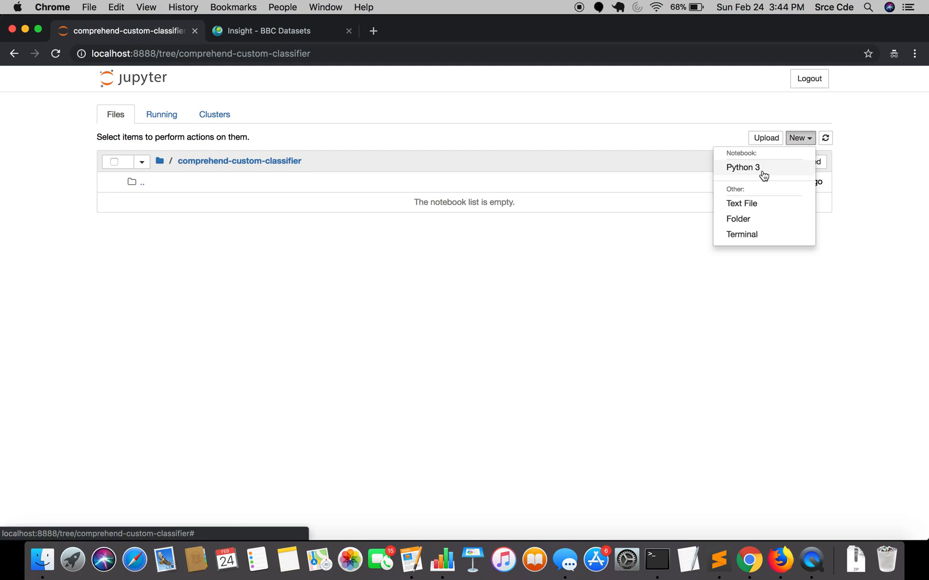
pyautogui.click(744, 167)
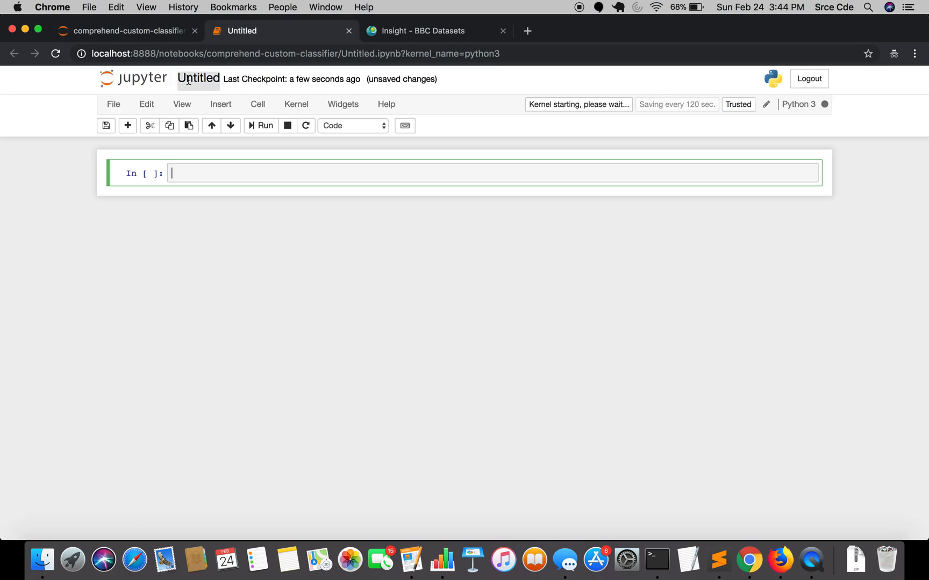
pyautogui.click(197, 78)
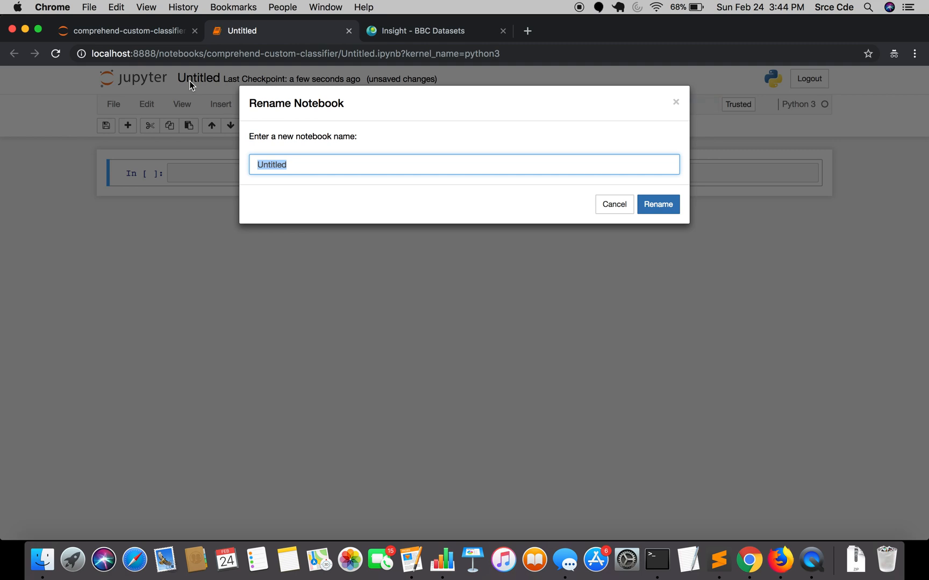
pyautogui.write('comprehend-cla')
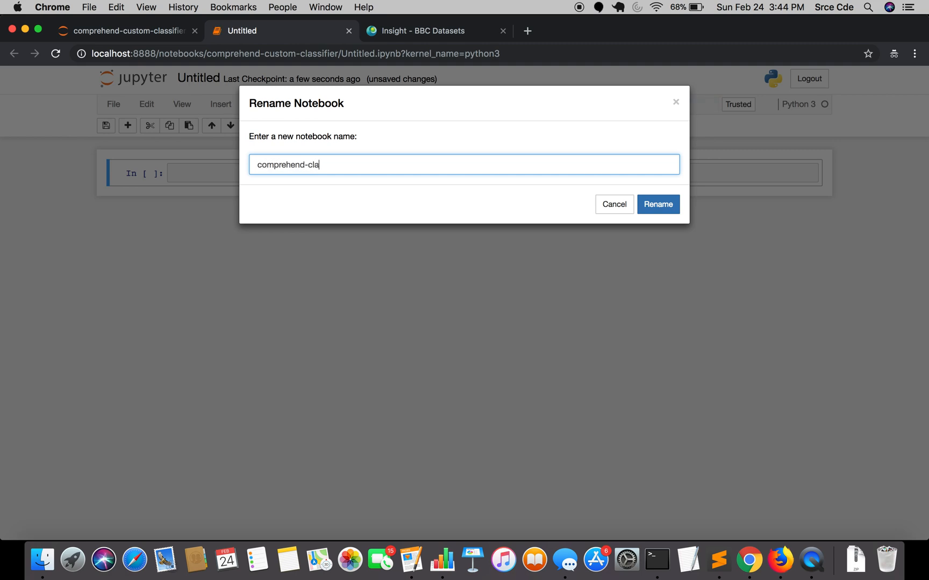
pyautogui.write('ssifier')
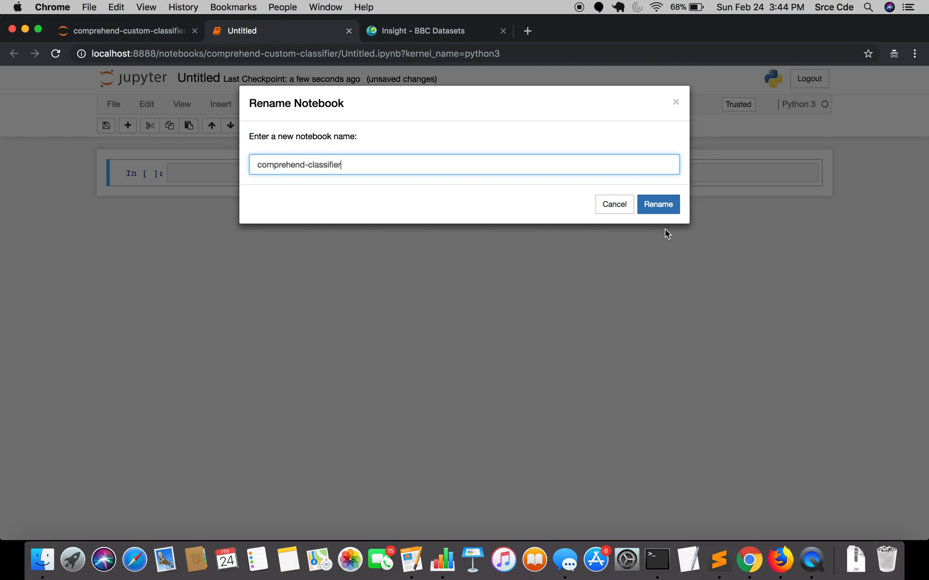
pyautogui.click(658, 204)
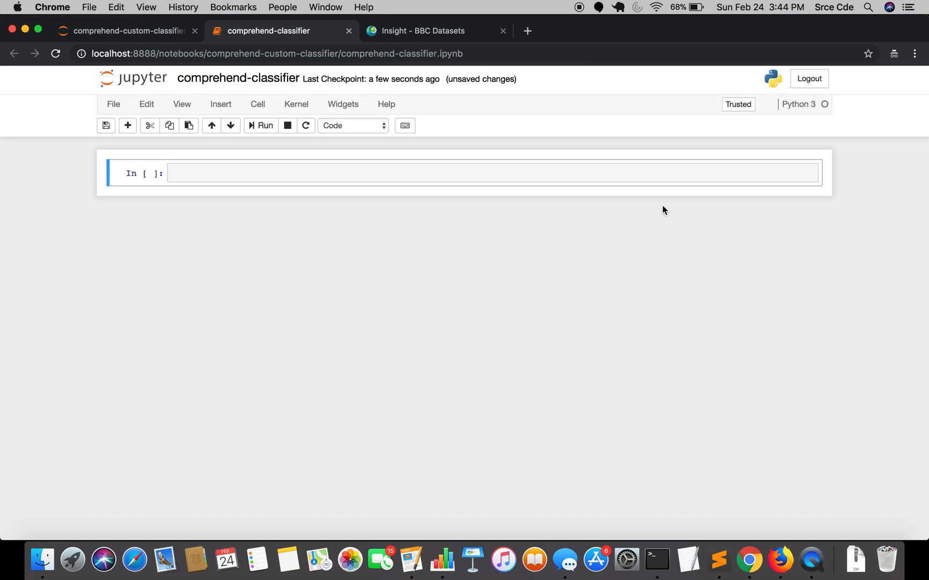
pyautogui.moveTo(490, 196)
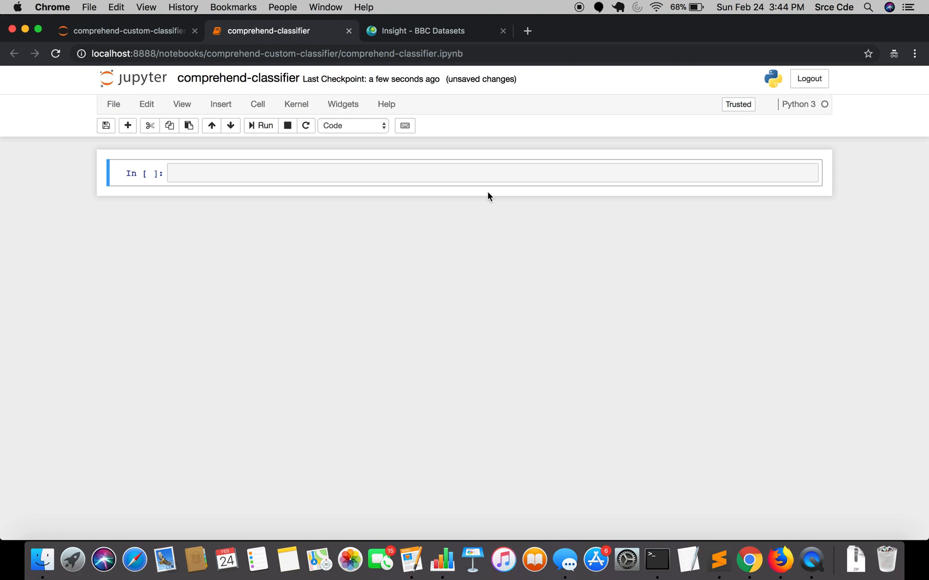
pyautogui.click(448, 171)
pyautogui.write('!')
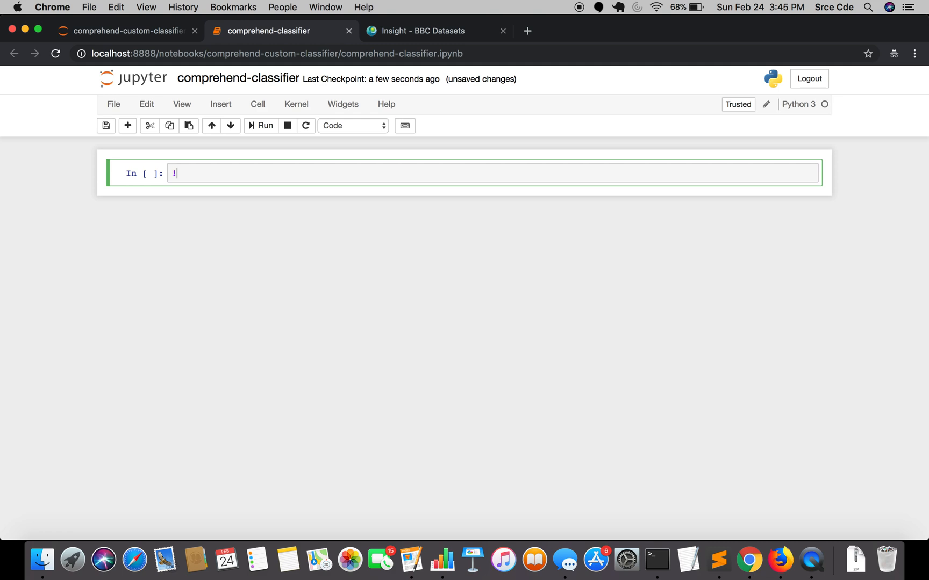
pyautogui.moveTo(304, 192)
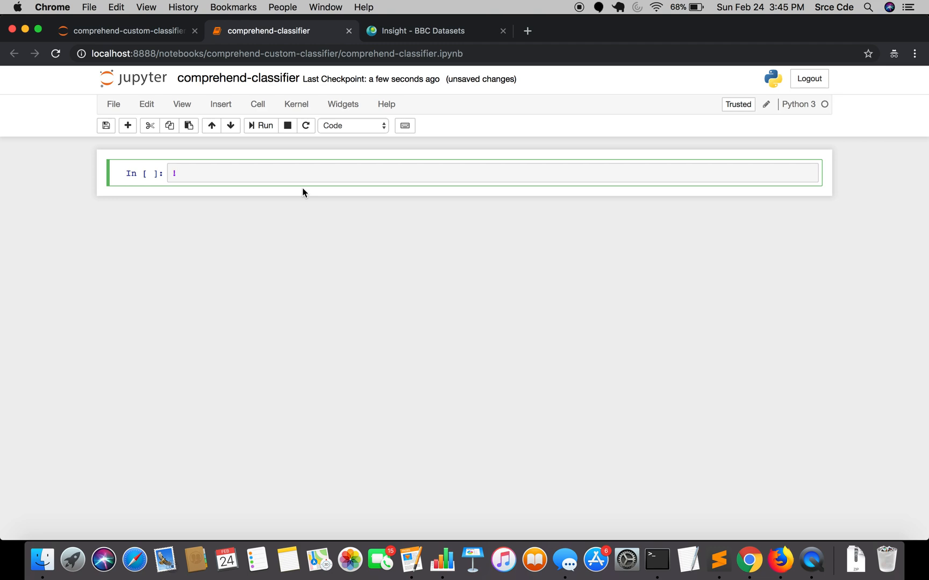
pyautogui.write('wge')
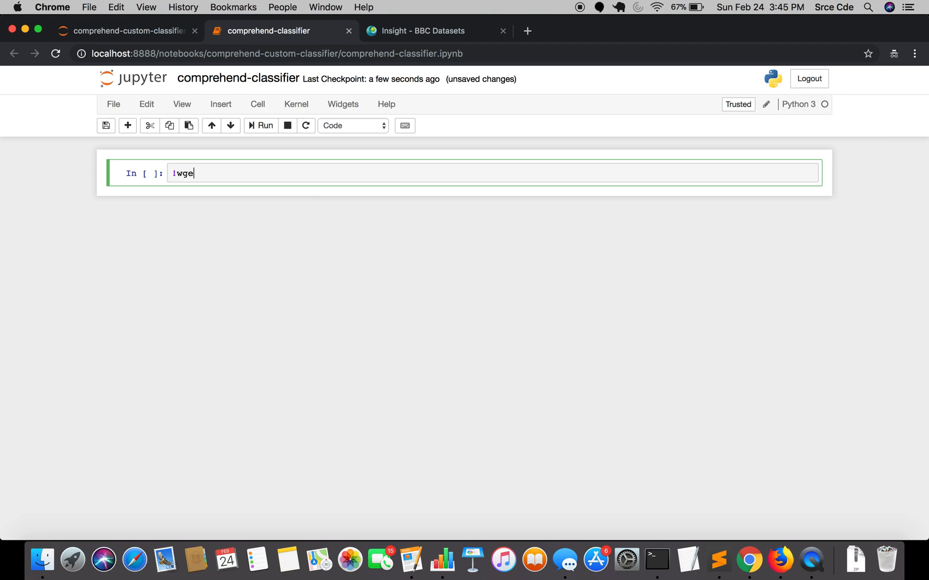
pyautogui.write('t')
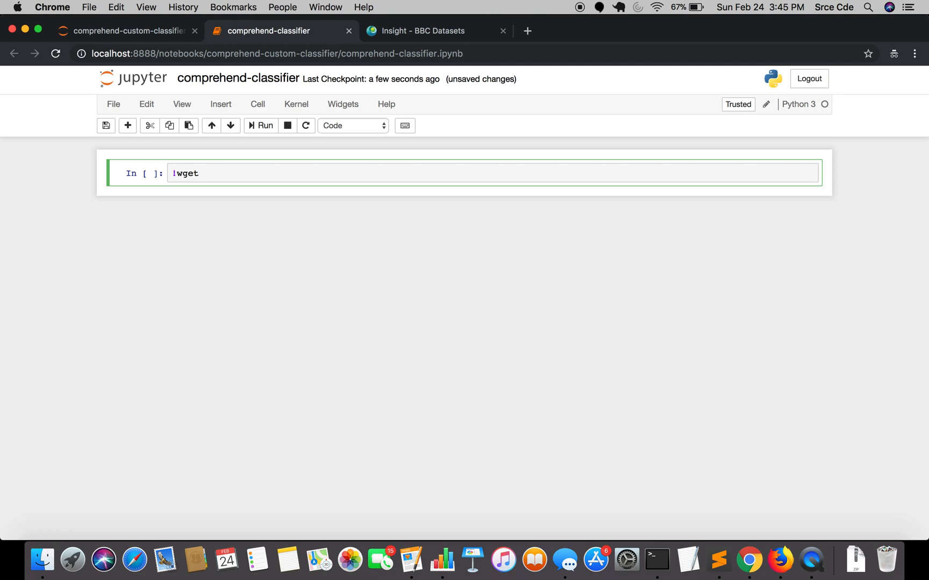
pyautogui.write('http://mlg.ucd.ie/files/datasets/bbc-fulltext.zip')
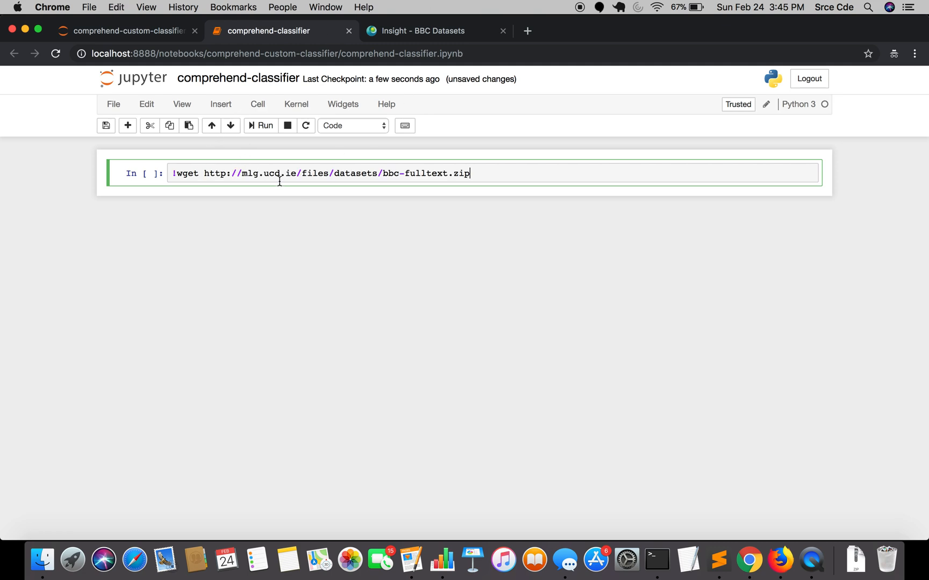
pyautogui.moveTo(541, 189)
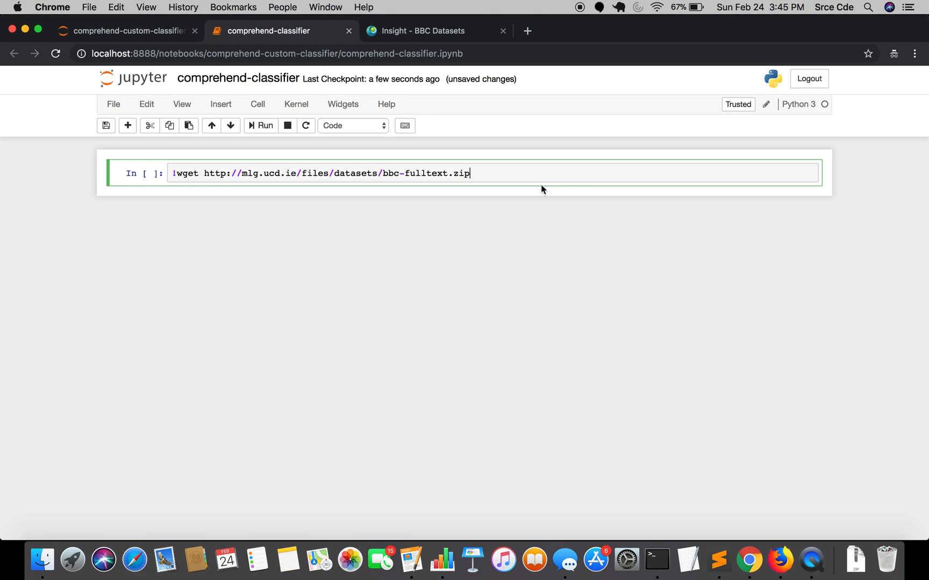
pyautogui.moveTo(719, 560)
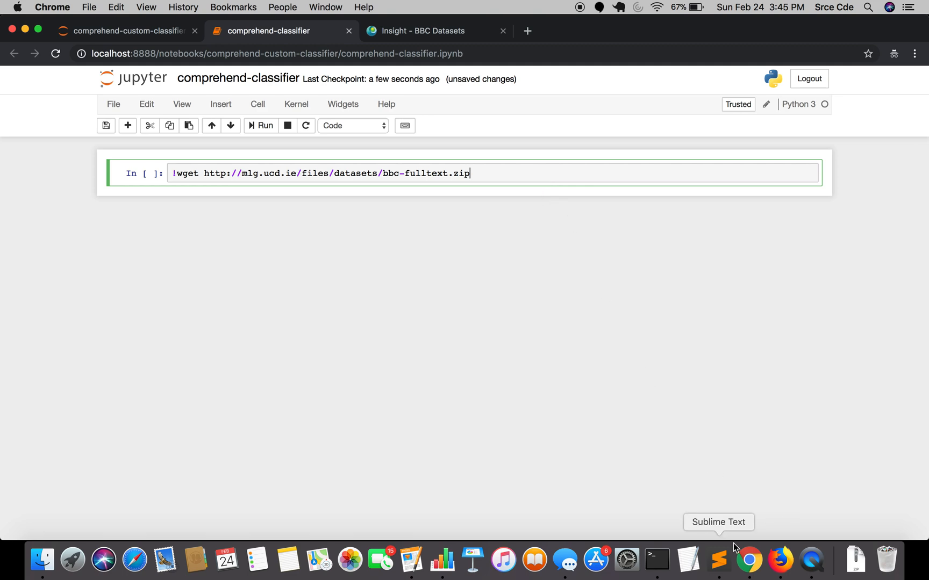
pyautogui.moveTo(42, 562)
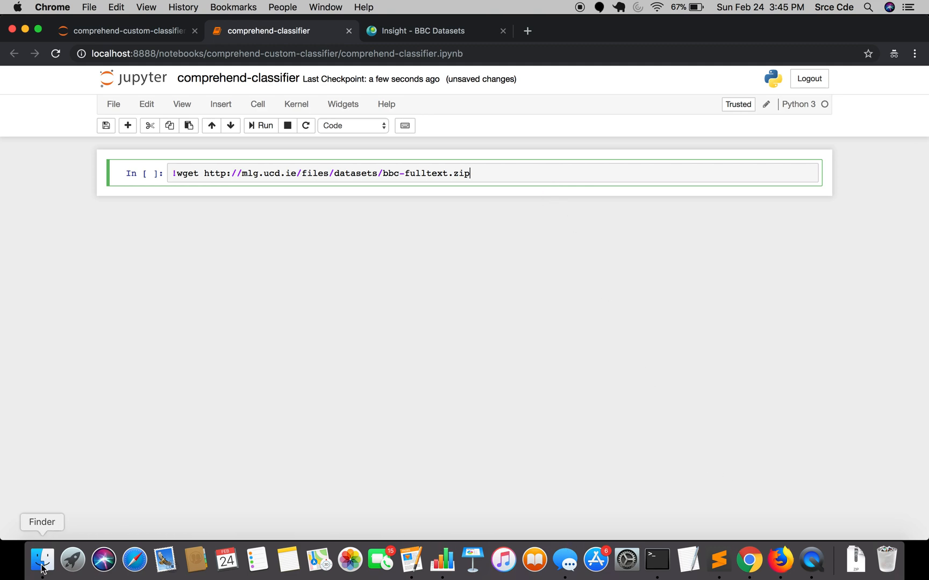
pyautogui.click(42, 559)
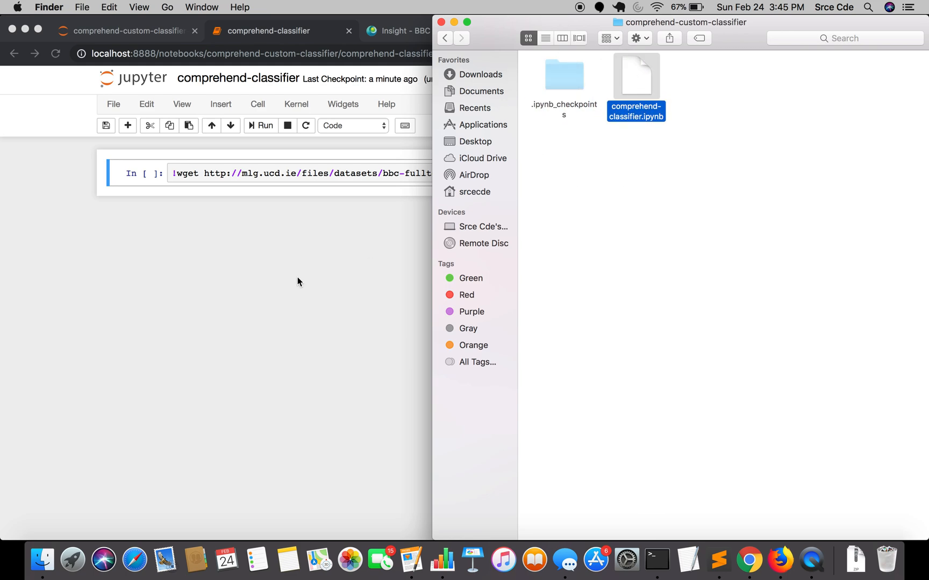
pyautogui.moveTo(615, 163)
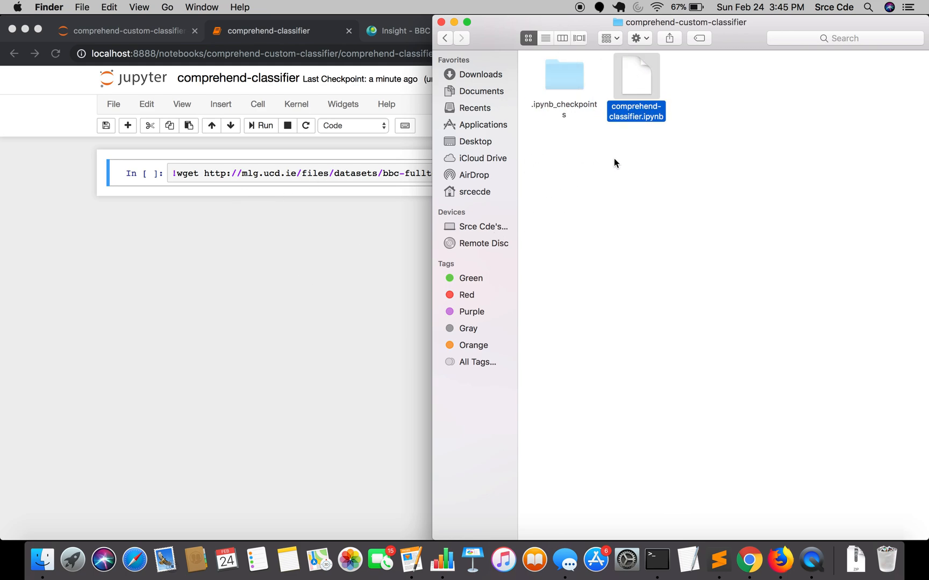
pyautogui.moveTo(349, 270)
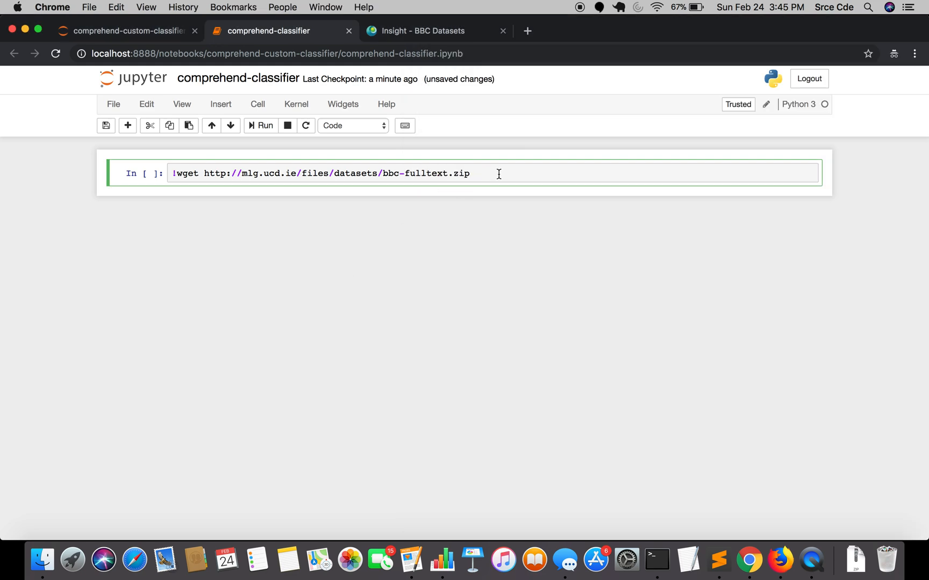
pyautogui.click(261, 126)
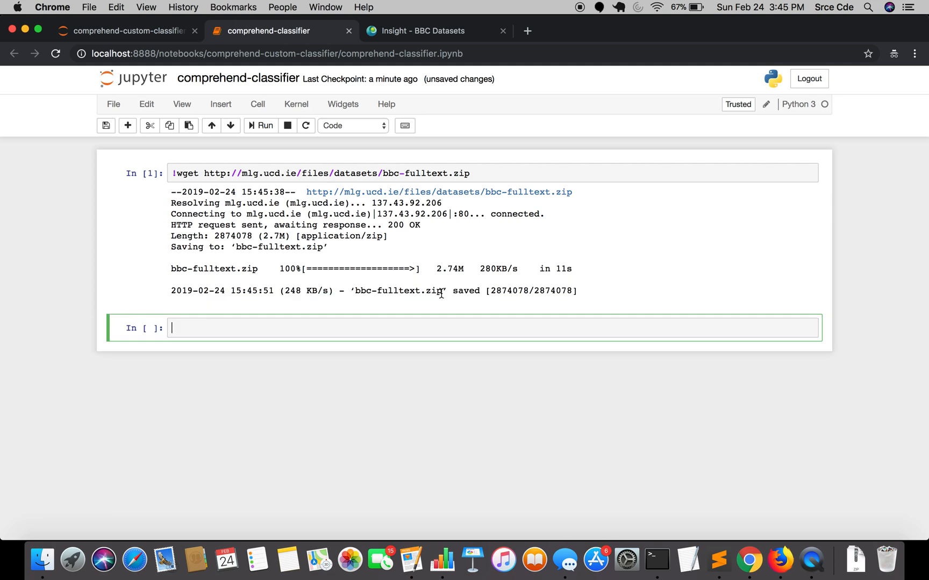
pyautogui.moveTo(421, 317)
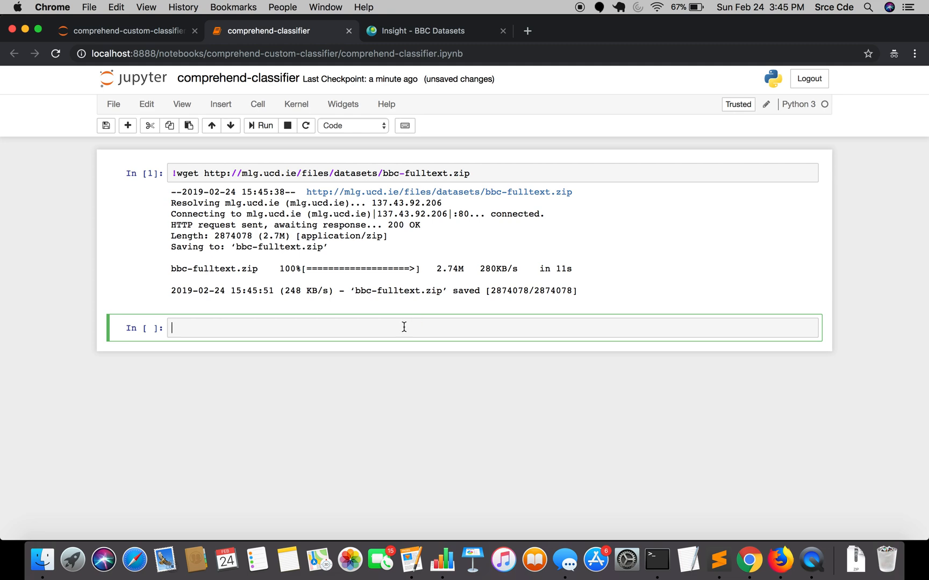
pyautogui.moveTo(401, 331)
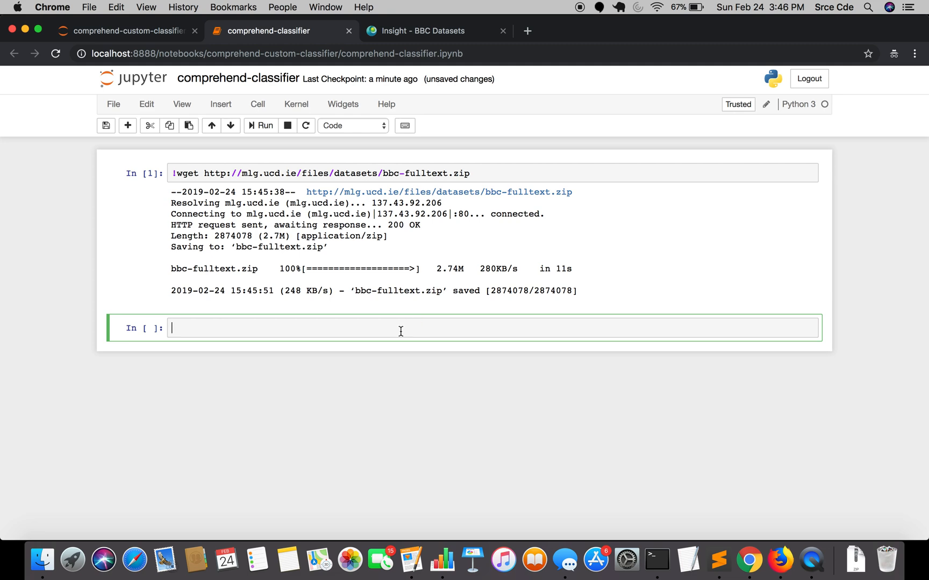
# Run '!unzip bbc-fulltext.zip -d bbc' in the second cell to extract the dataset.
pyautogui.write('!')
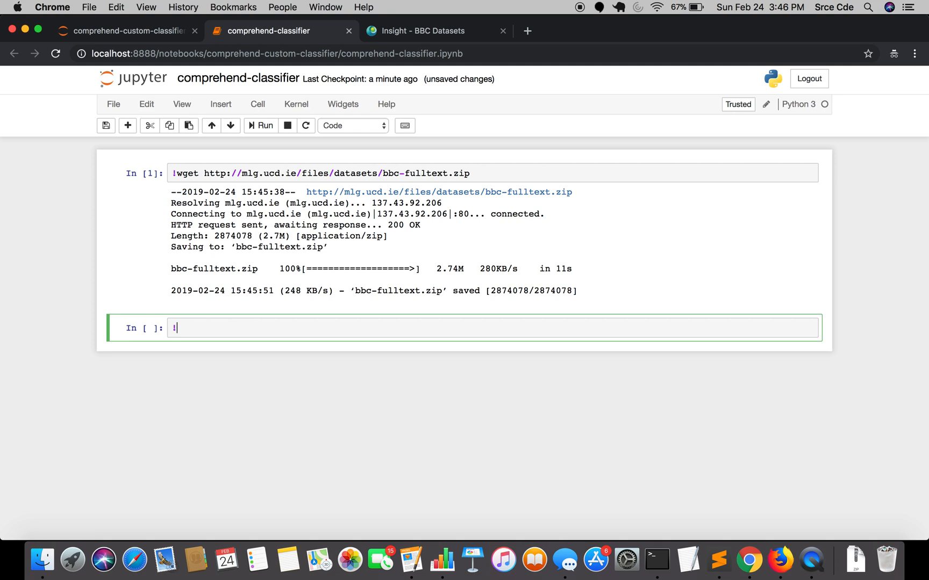
pyautogui.write('unzip bbc-fulltext.zip')
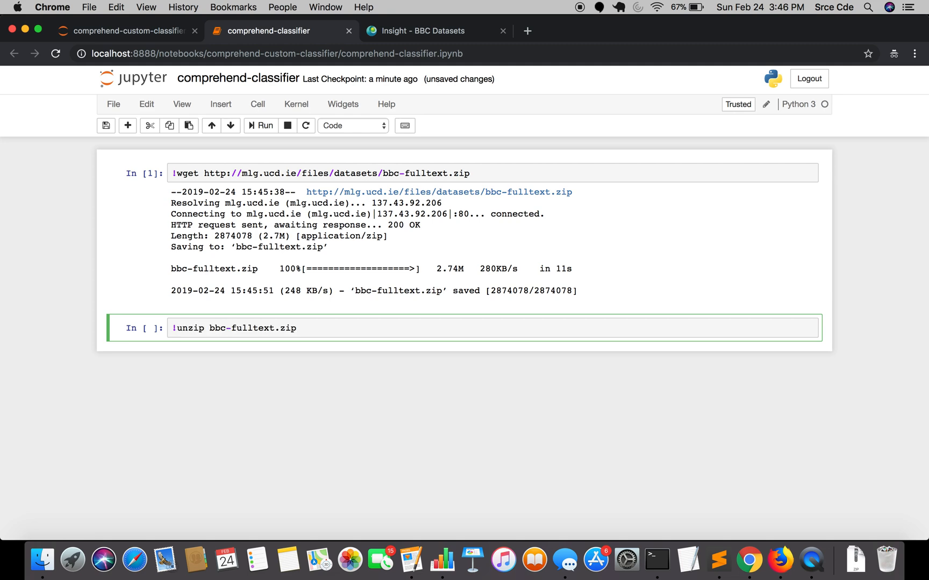
pyautogui.write('-')
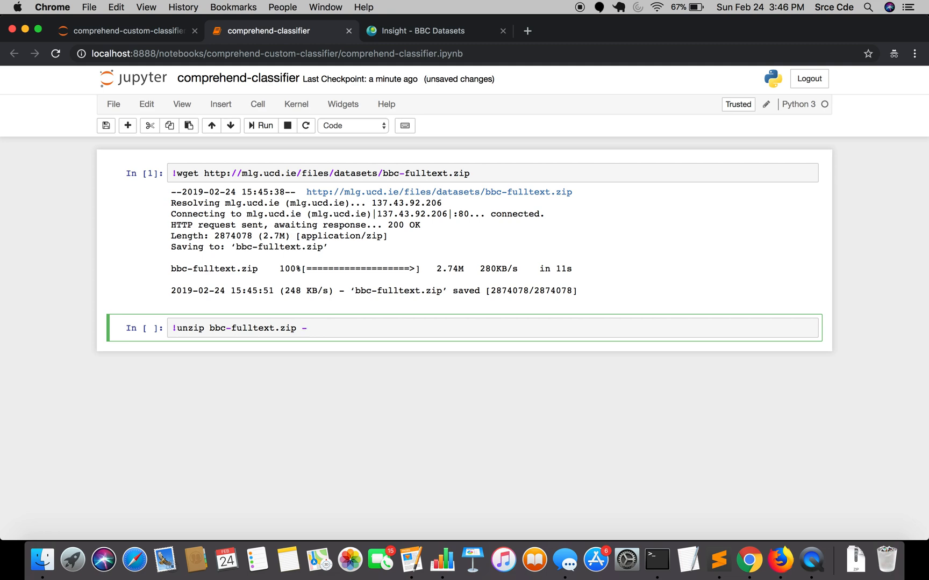
pyautogui.write('d')
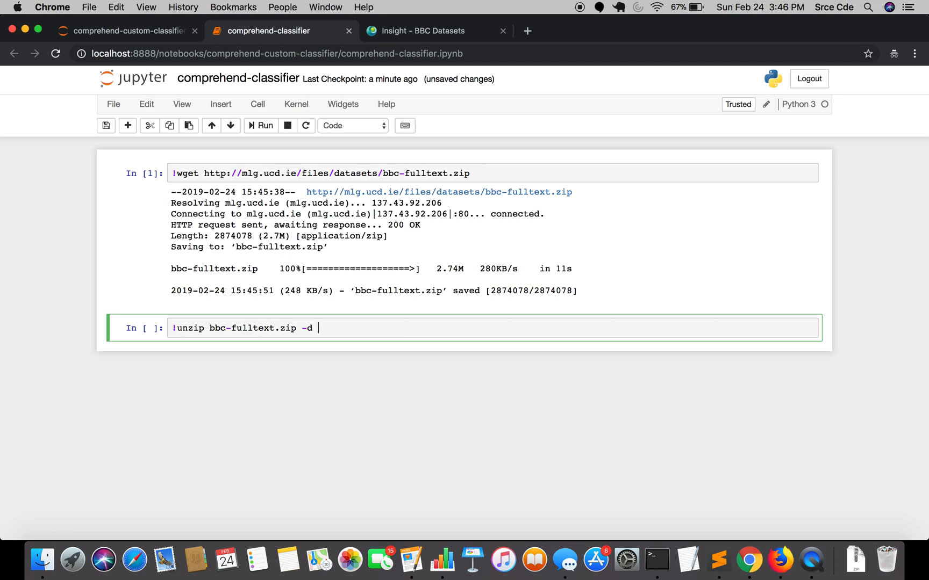
pyautogui.write('bbc')
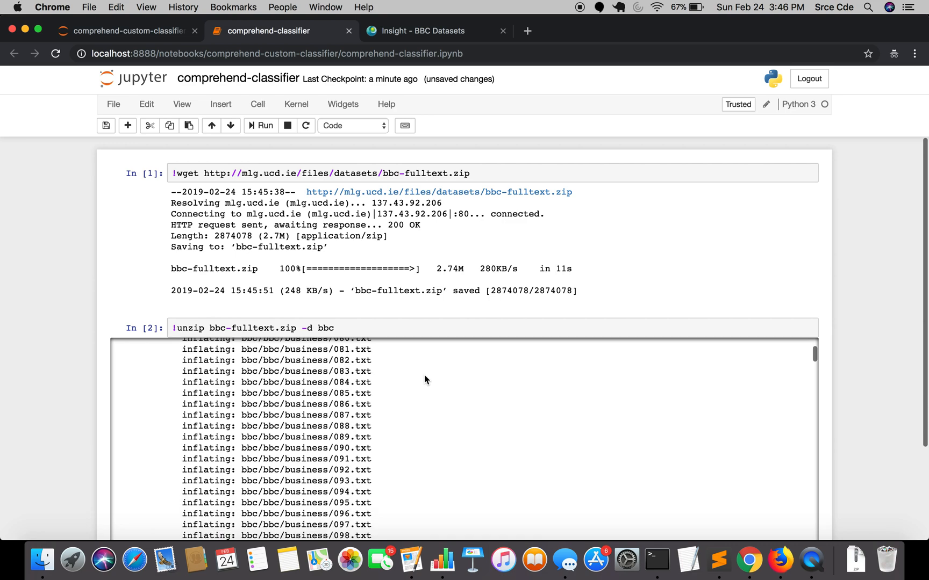
pyautogui.scroll(-3)
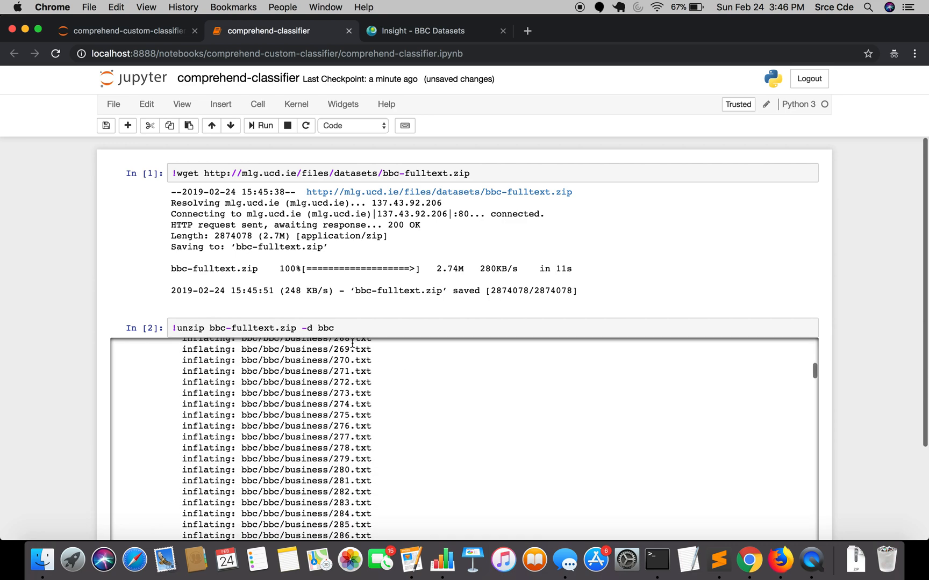
pyautogui.moveTo(28, 556)
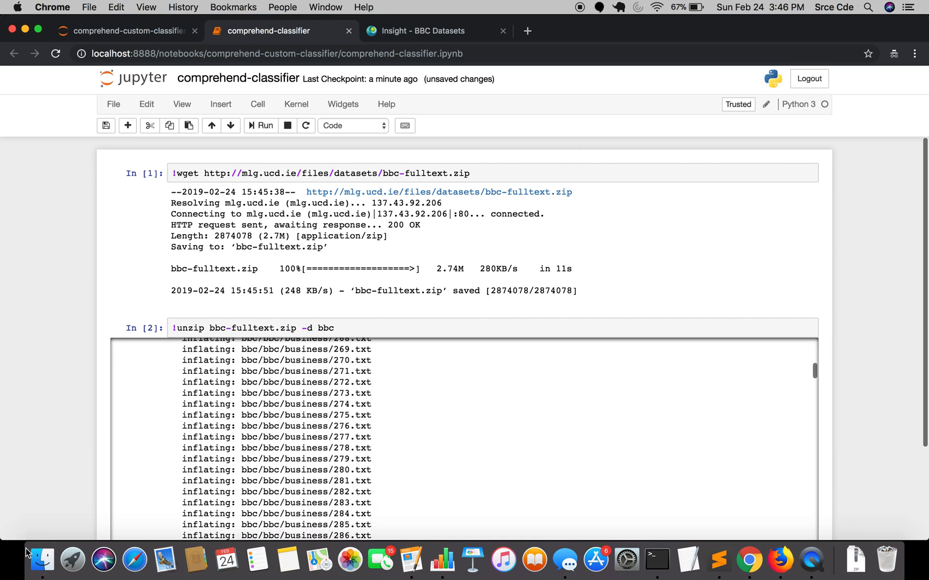
# Open the extracted bbc folder in Finder to reach the category folders.
pyautogui.click(42, 569)
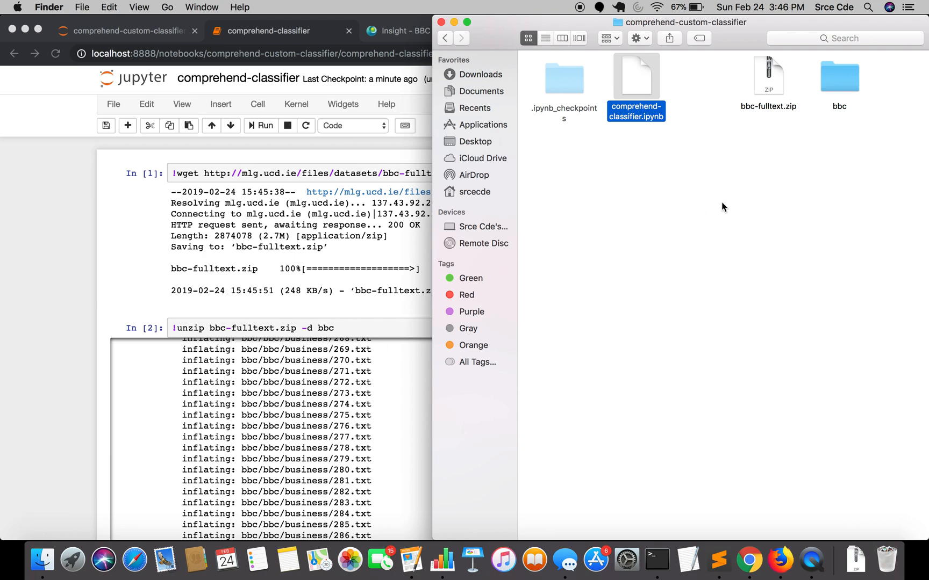
pyautogui.doubleClick(839, 75)
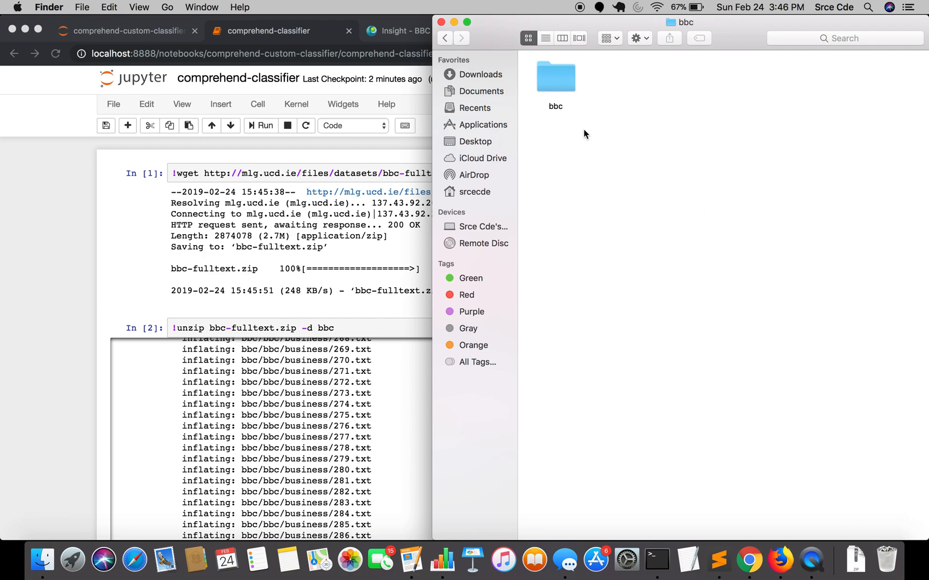
pyautogui.doubleClick(555, 75)
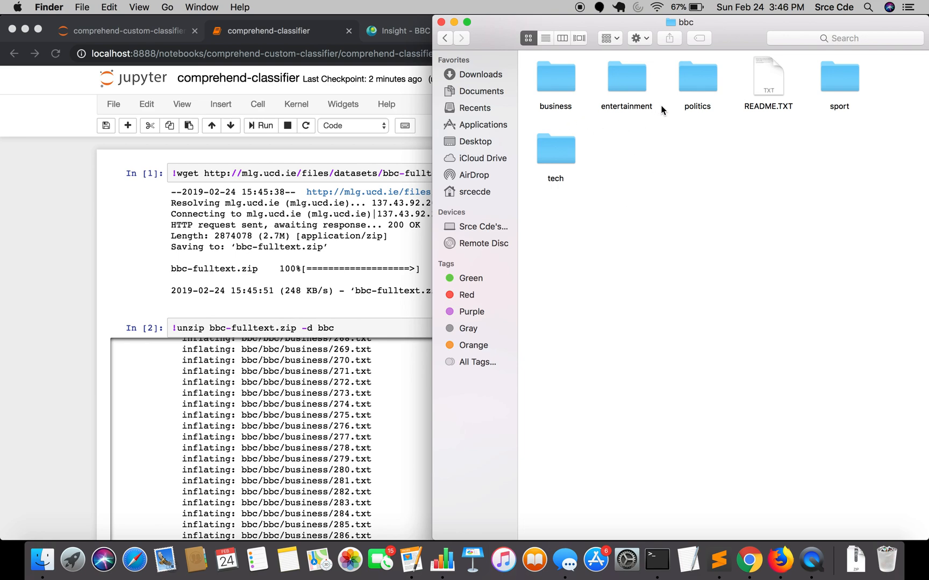
pyautogui.moveTo(631, 189)
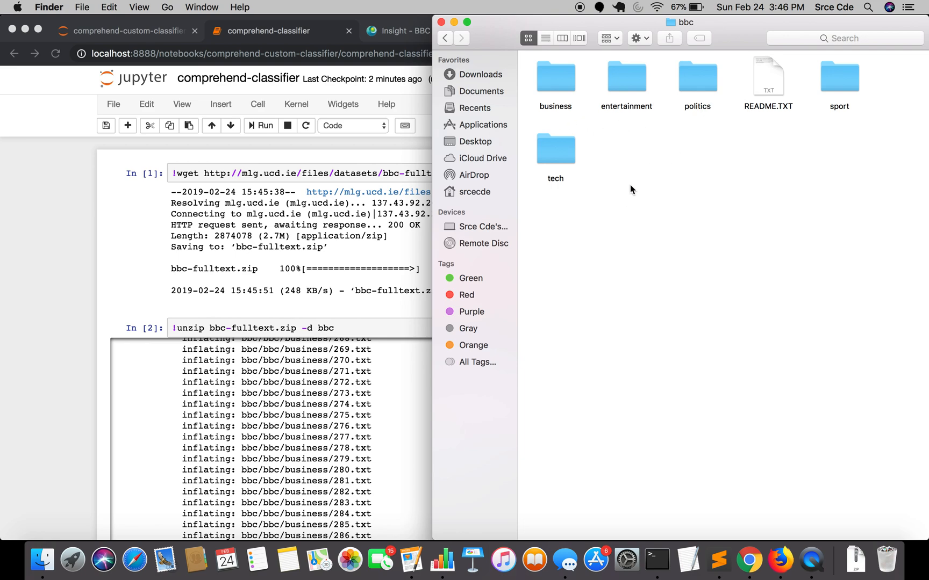
pyautogui.moveTo(669, 141)
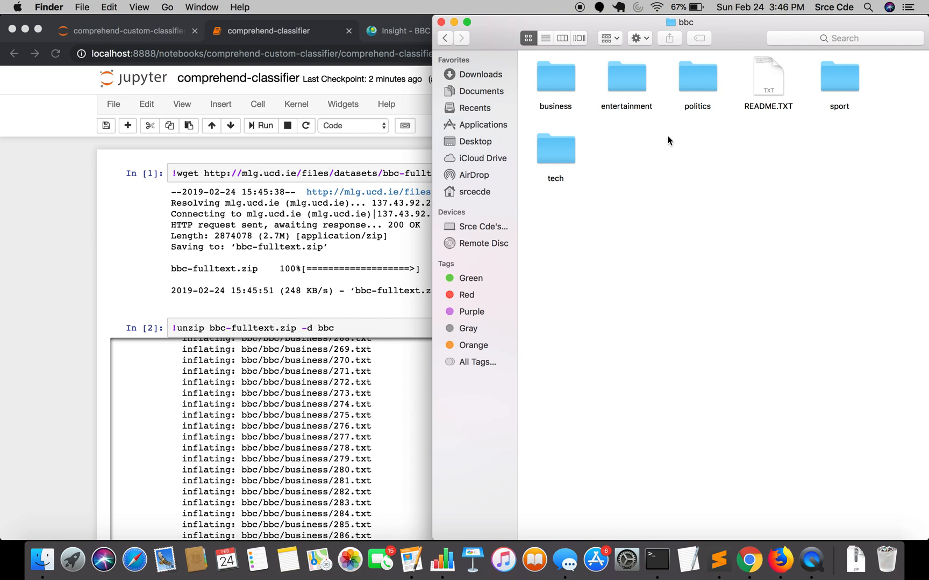
pyautogui.moveTo(544, 76)
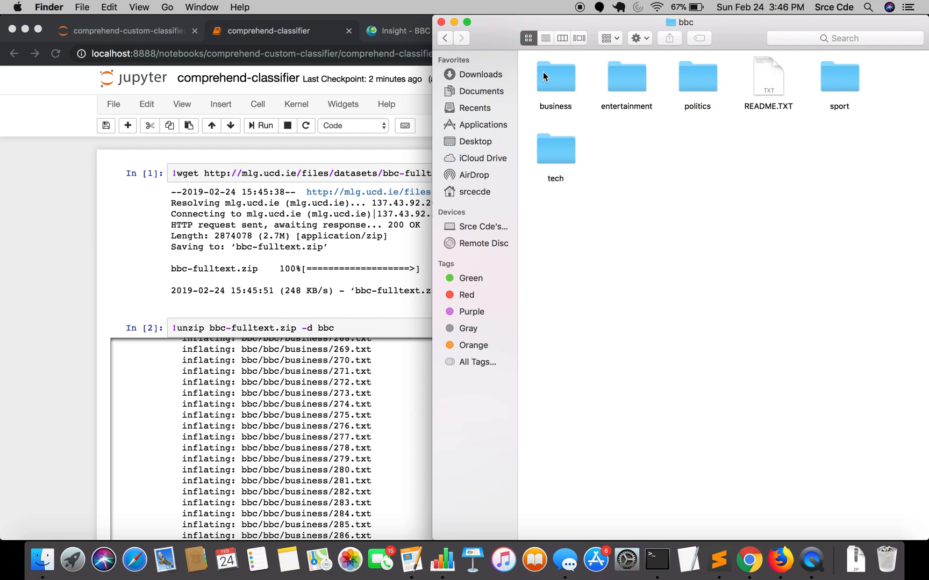
# Browse the business folder's numbered text files, then return to the categories.
pyautogui.doubleClick(555, 77)
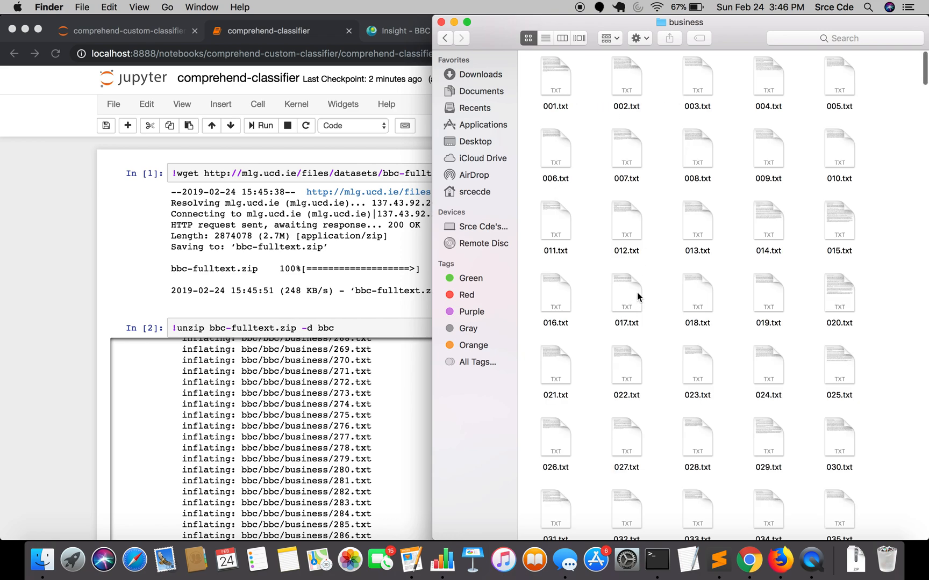
pyautogui.scroll(-3)
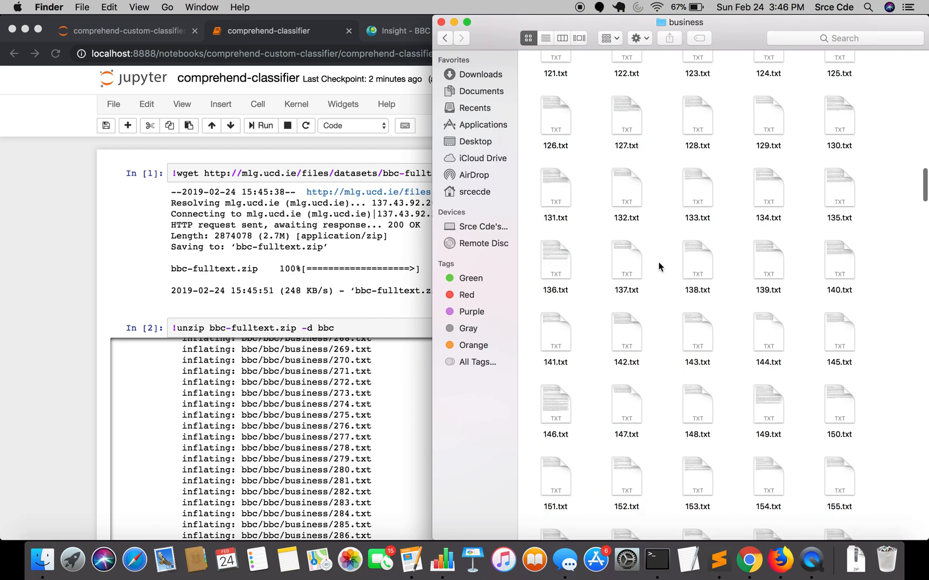
pyautogui.scroll(-3)
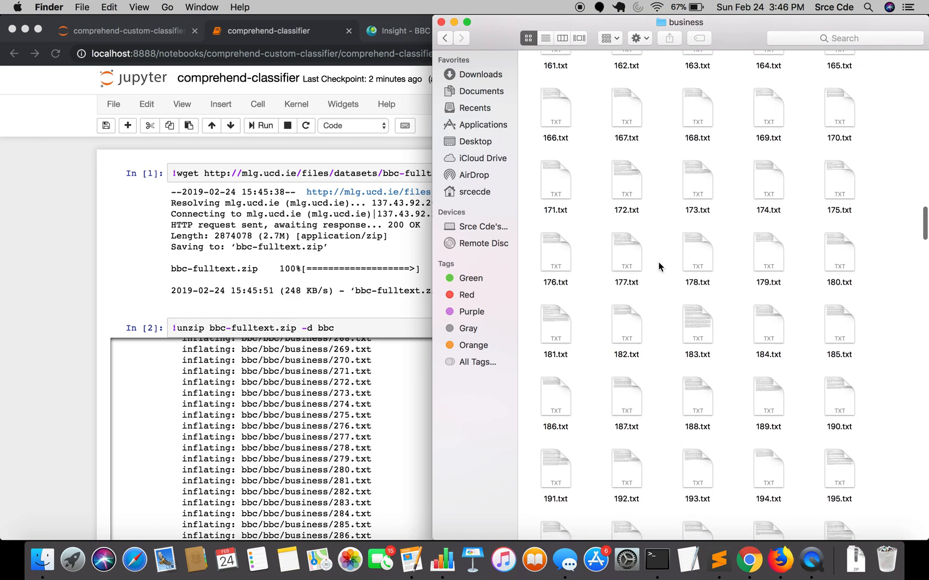
pyautogui.scroll(3)
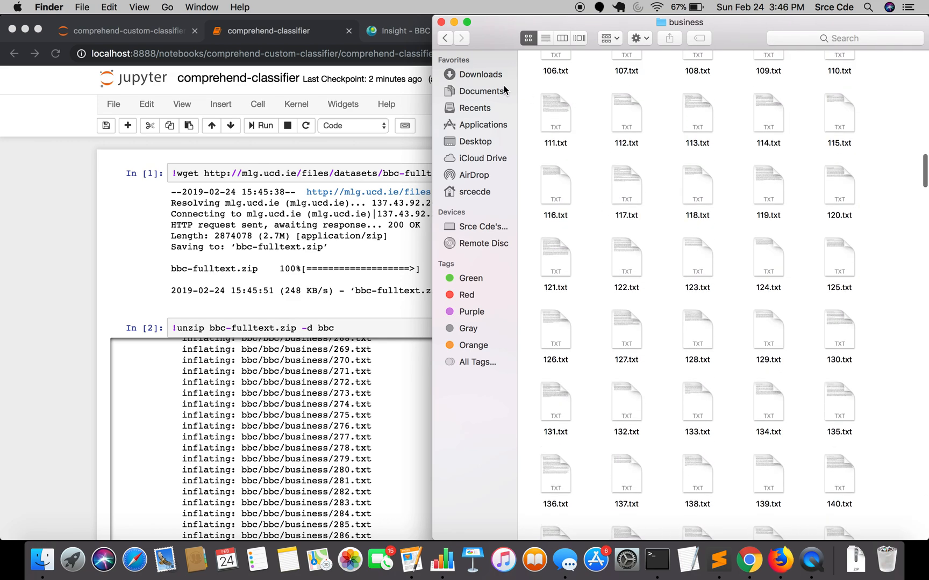
pyautogui.click(444, 38)
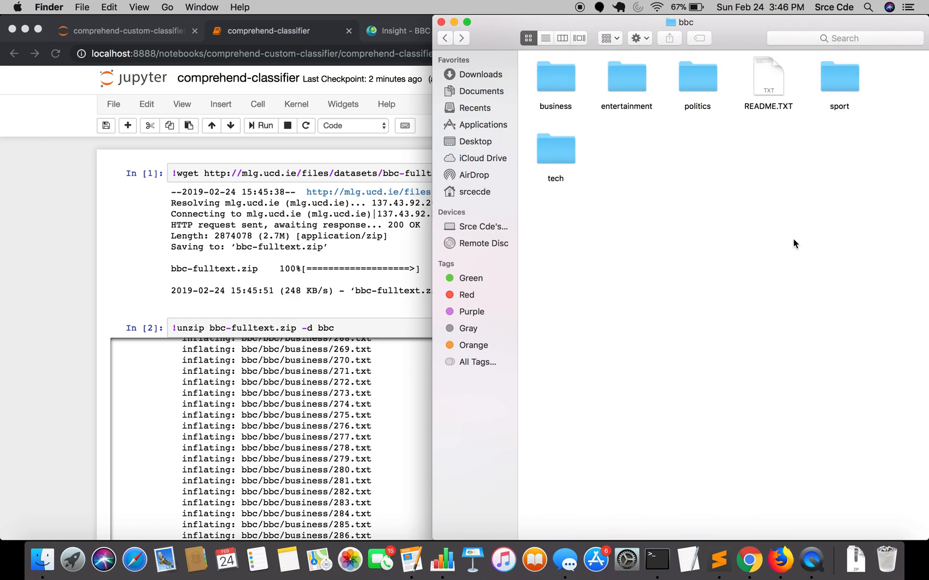
pyautogui.moveTo(662, 498)
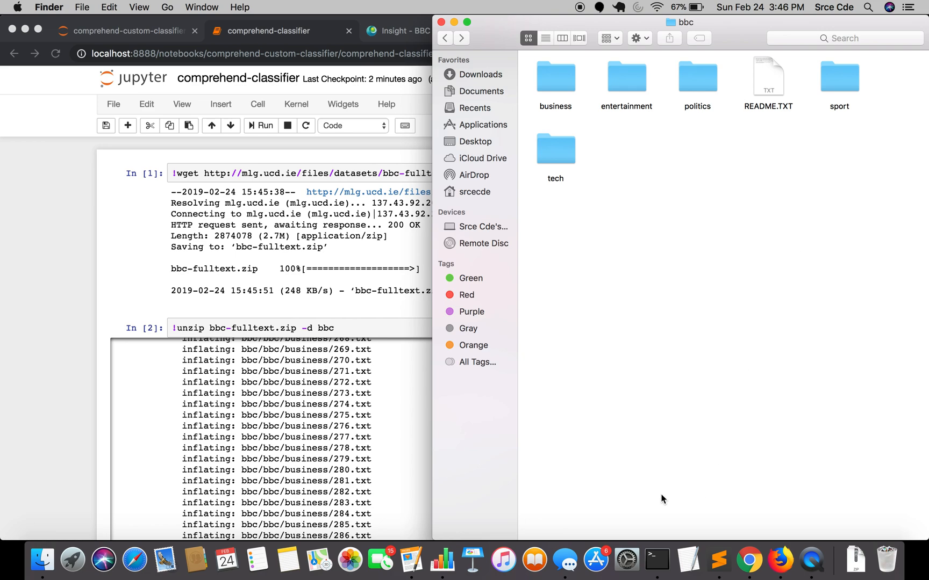
pyautogui.moveTo(441, 566)
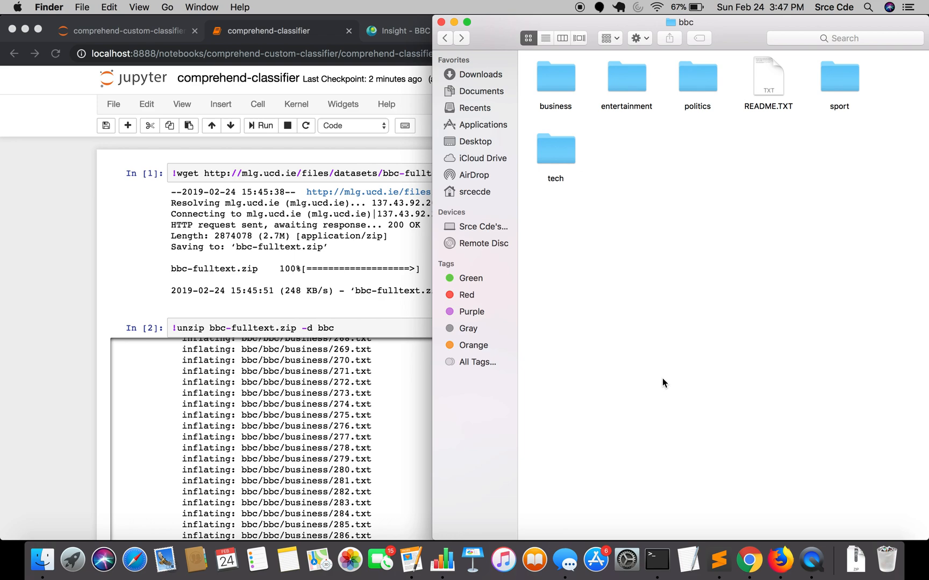
pyautogui.moveTo(477, 540)
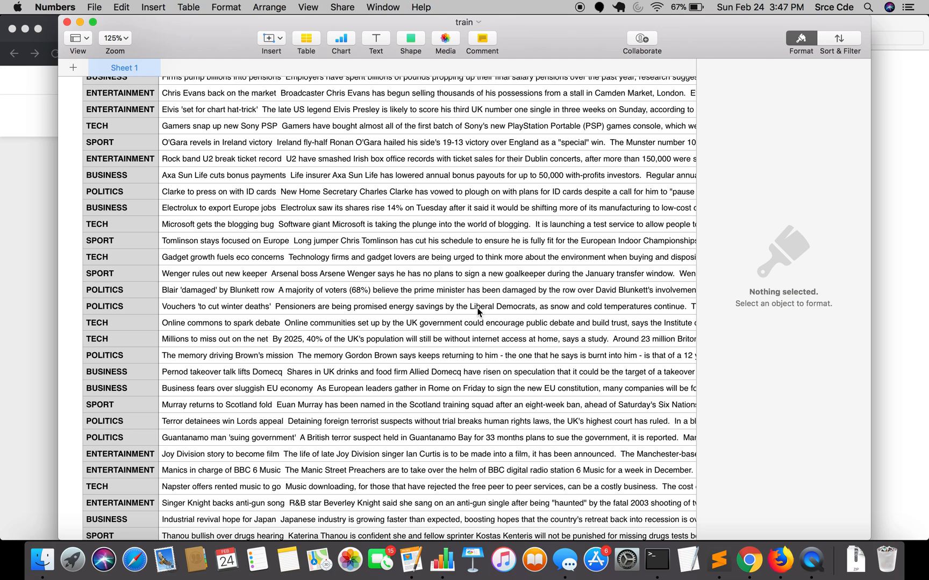
# Scroll through Sheet 1 of the train spreadsheet showing category labels and article text.
pyautogui.scroll(-3)
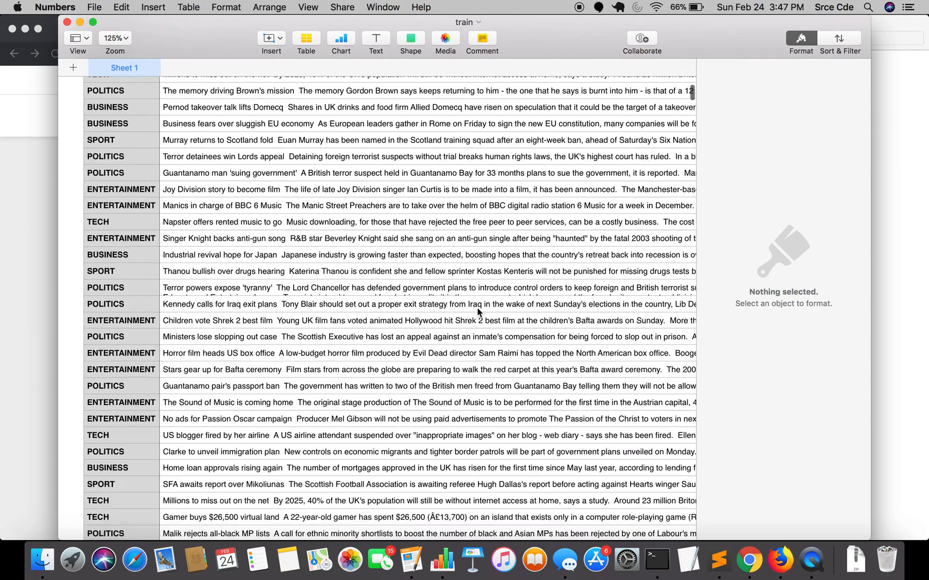
pyautogui.scroll(-3)
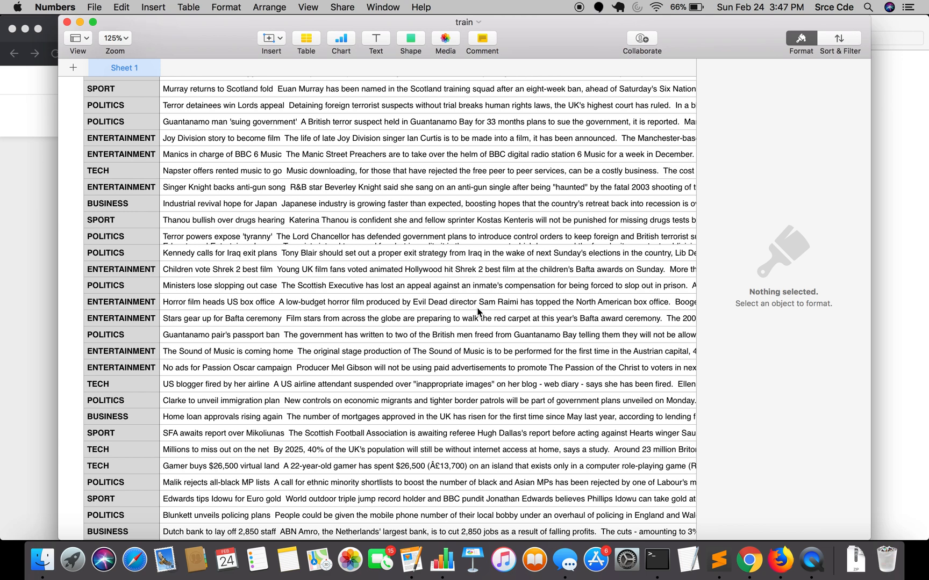